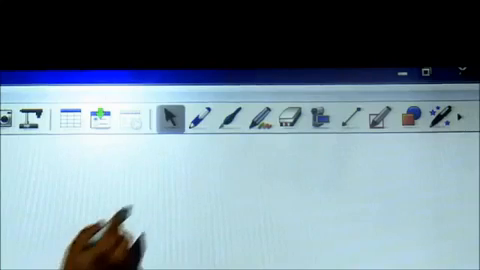
- Pick the Pen tool from the toolbar for handwriting on the blank page
{"action": "left_click", "coordinate": [201, 117]}
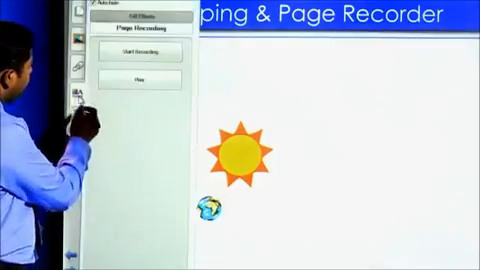
- Show the Page Recording options with Start Recording and Play in the Properties tab
{"action": "left_click", "coordinate": [138, 50]}
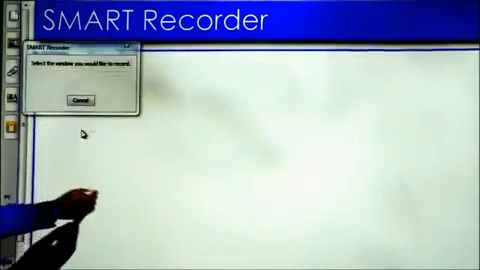
- Choose Record Window in SMART Recorder to pick the window to capture
{"action": "left_click", "coordinate": [74, 100]}
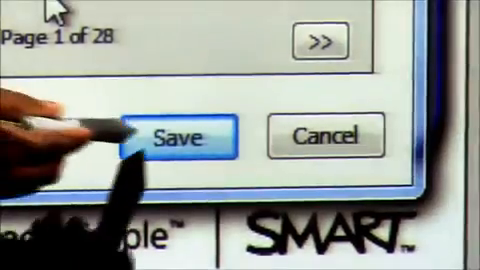
- Confirm Save in the print dialog to start printing the 28 lesson pages
{"action": "left_click", "coordinate": [180, 135]}
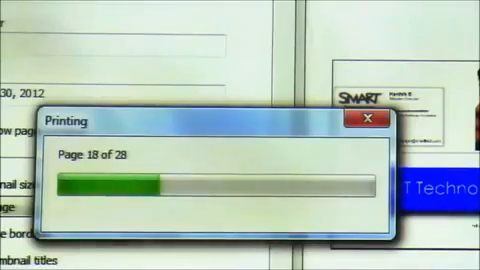